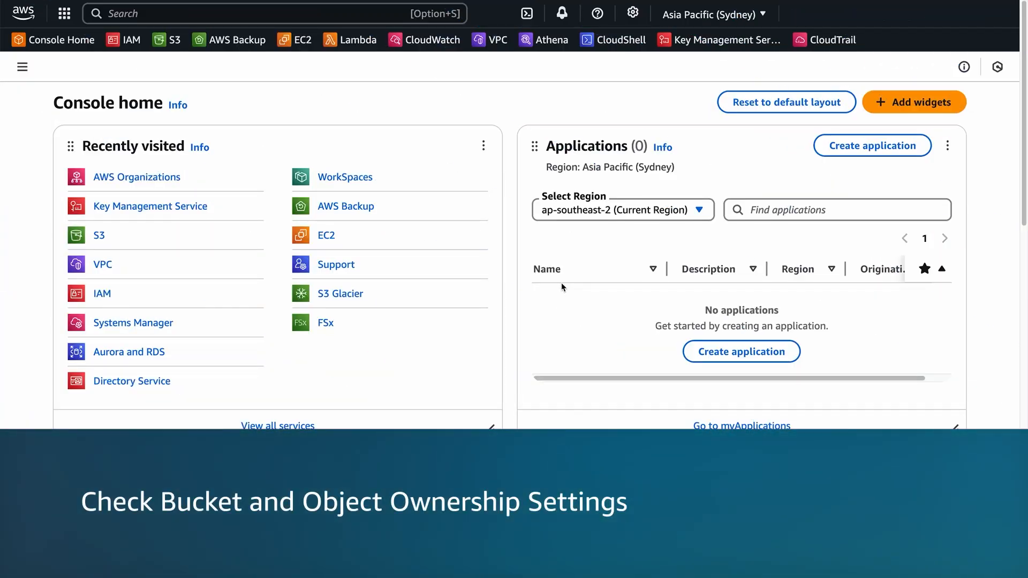
Step: Search 's3' and open the S3 service listing the general purpose buckets
{"action": "scroll", "scroll_direction": "down", "scroll_amount": 3}
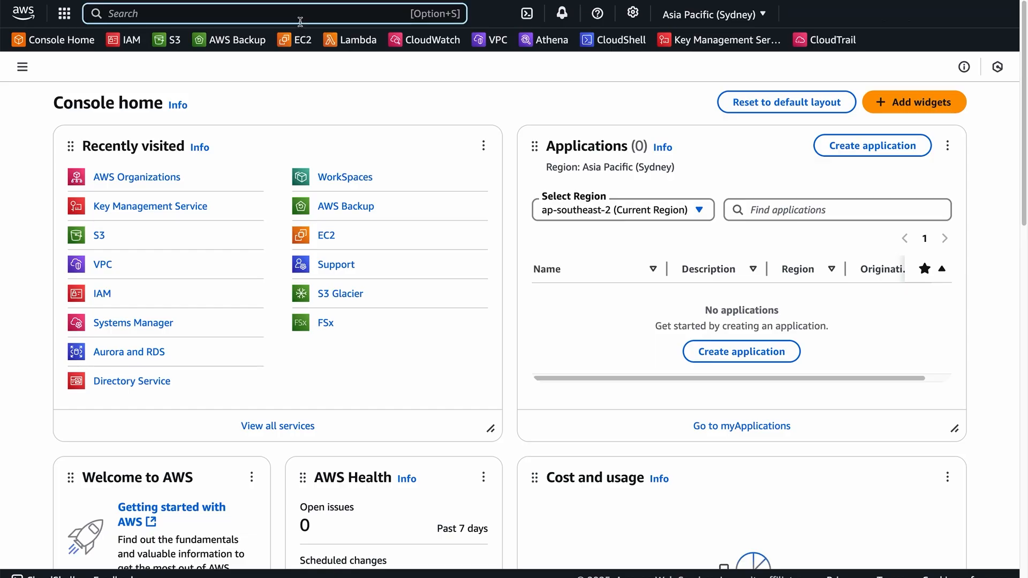
{"action": "type", "text": "s3"}
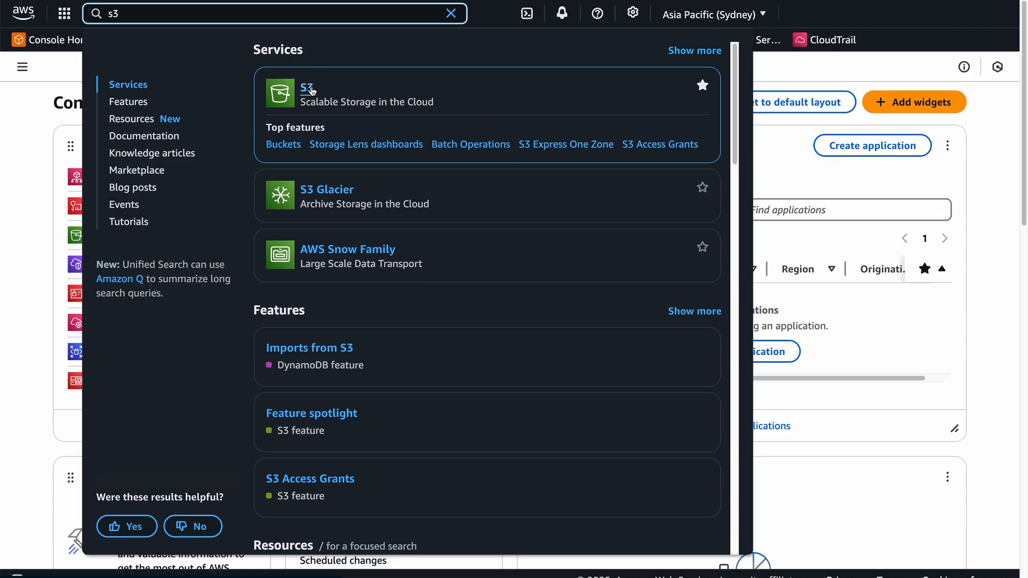
{"action": "left_click", "coordinate": [306, 89]}
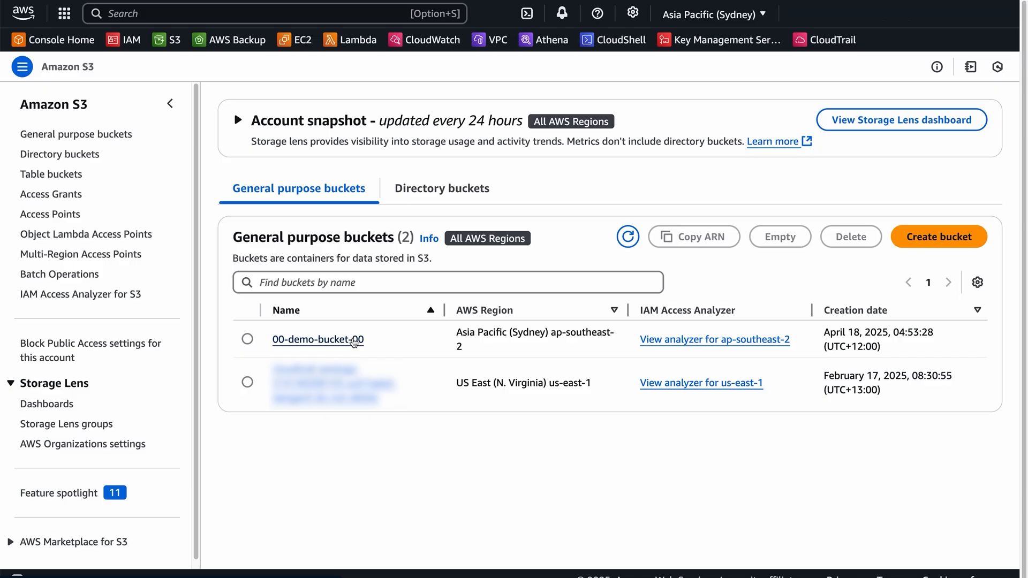
Step: Check 00-demo-bucket-00's Object Ownership setting and its ACL options under Permissions without saving
{"action": "left_click", "coordinate": [317, 339]}
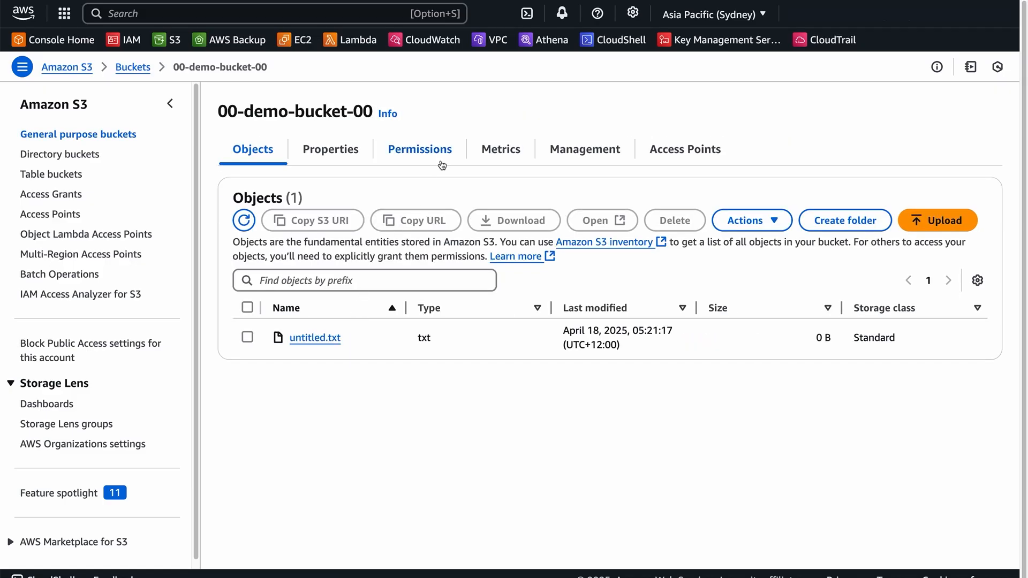
{"action": "left_click", "coordinate": [420, 149]}
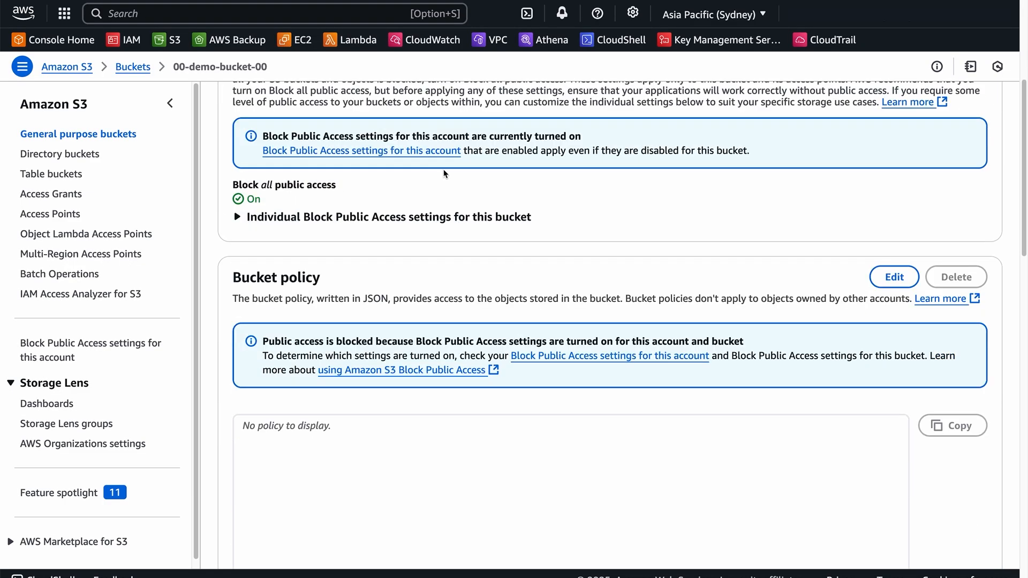
{"action": "scroll", "scroll_direction": "down", "scroll_amount": 3}
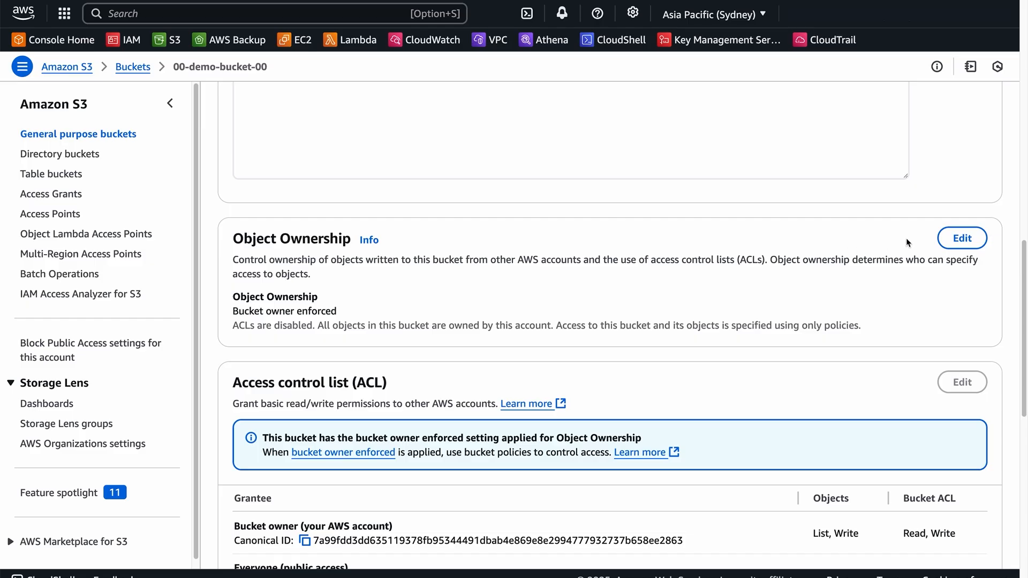
{"action": "left_click", "coordinate": [962, 238]}
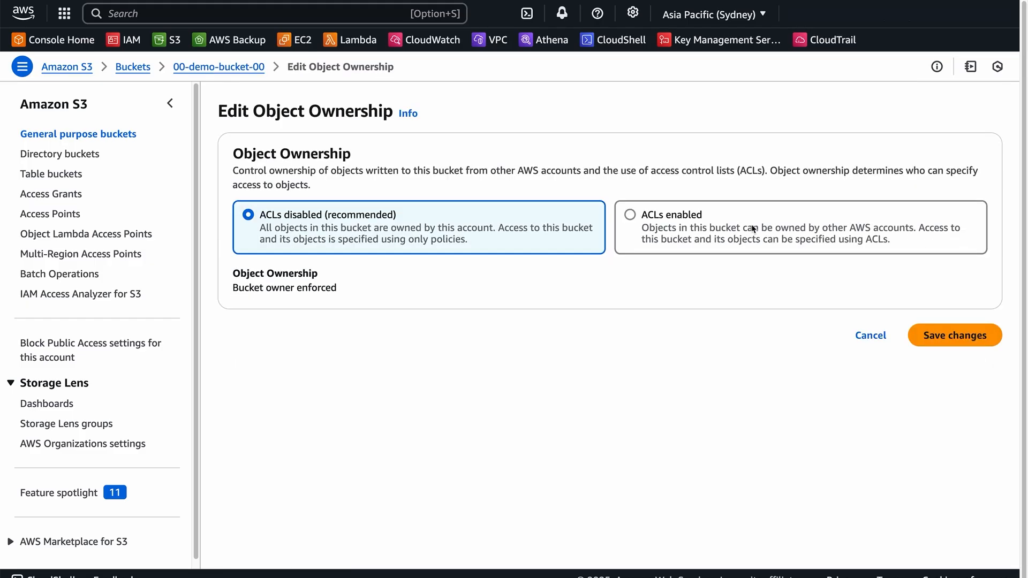
{"action": "left_click", "coordinate": [628, 214]}
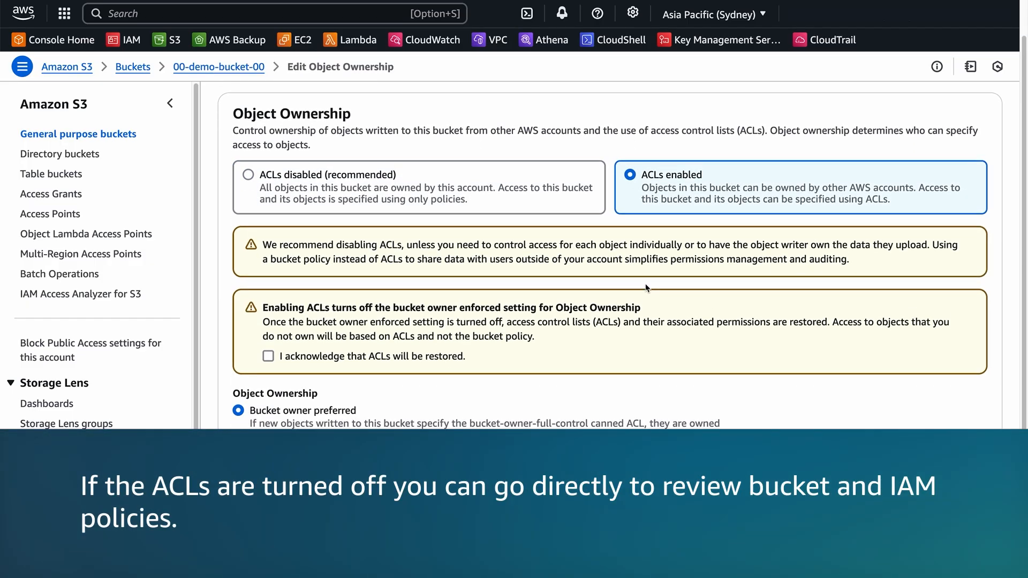
{"action": "scroll", "scroll_direction": "down", "scroll_amount": 3}
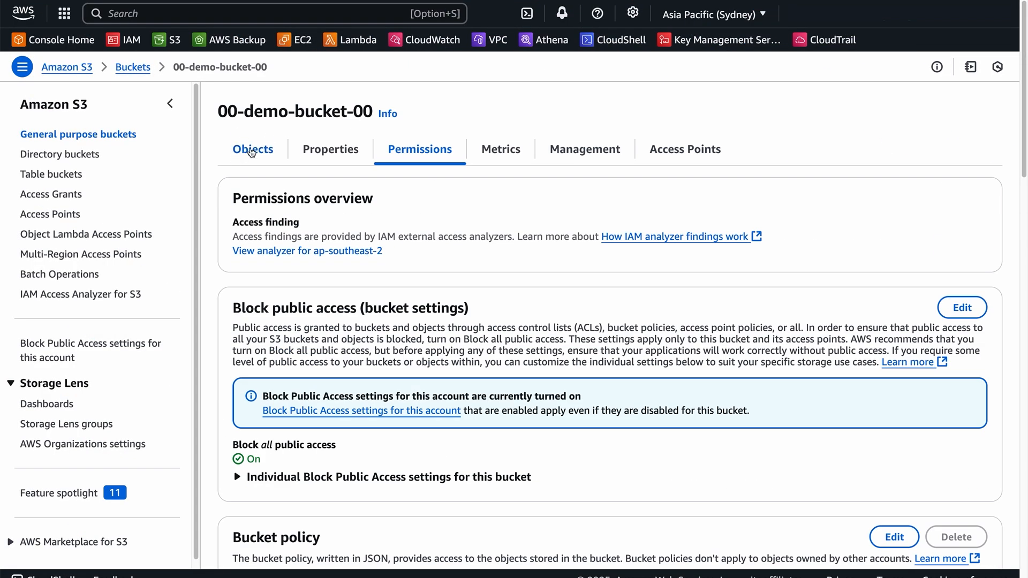
Step: Run 'aws s3api list-buckets --query "Owner.ID"' in CloudShell to compare owner IDs, then close the shell
{"action": "left_click", "coordinate": [253, 149]}
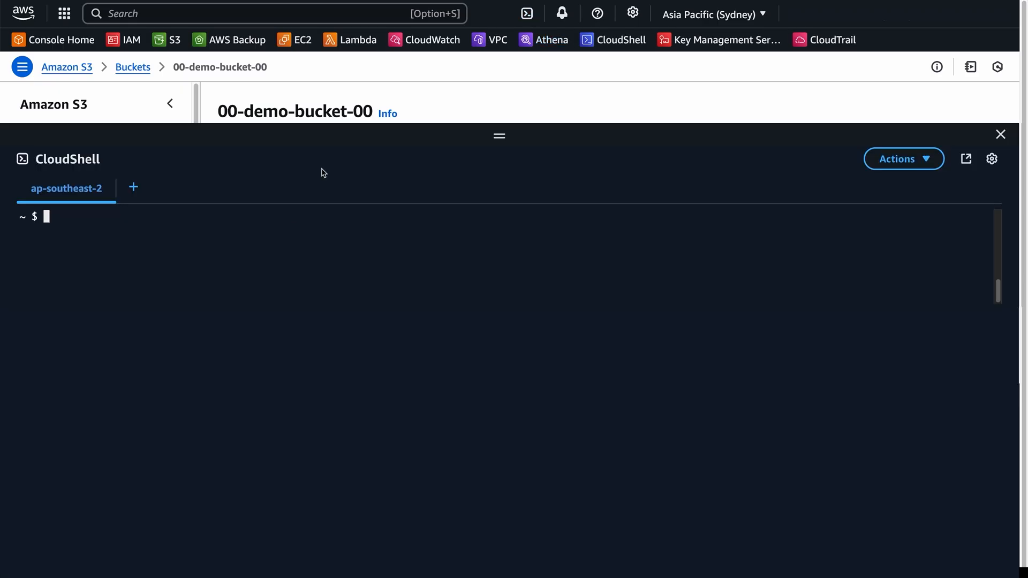
{"action": "type", "text": "aws s3api list-buckets --query \"Owner.ID\""}
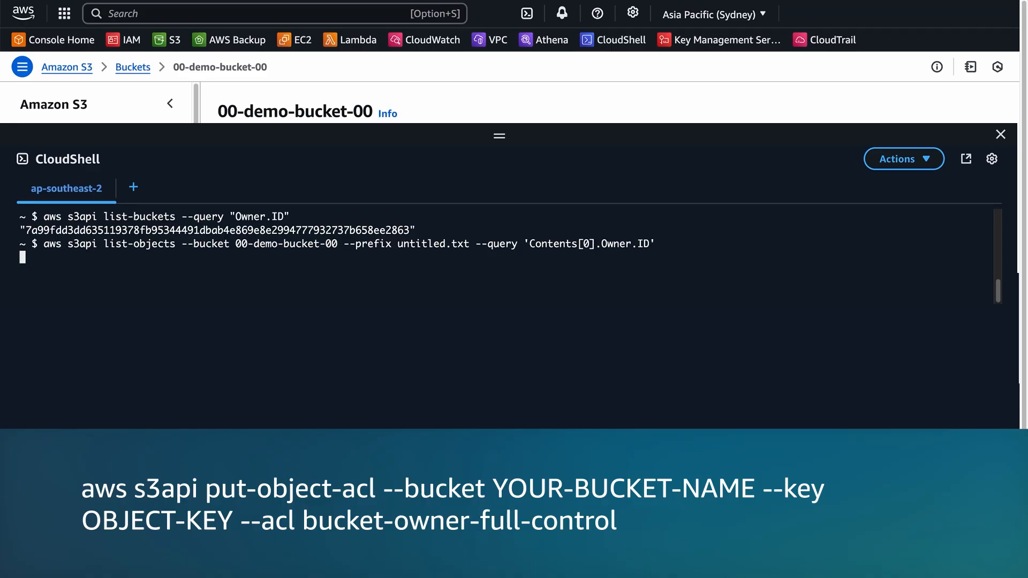
{"action": "key", "text": "Return"}
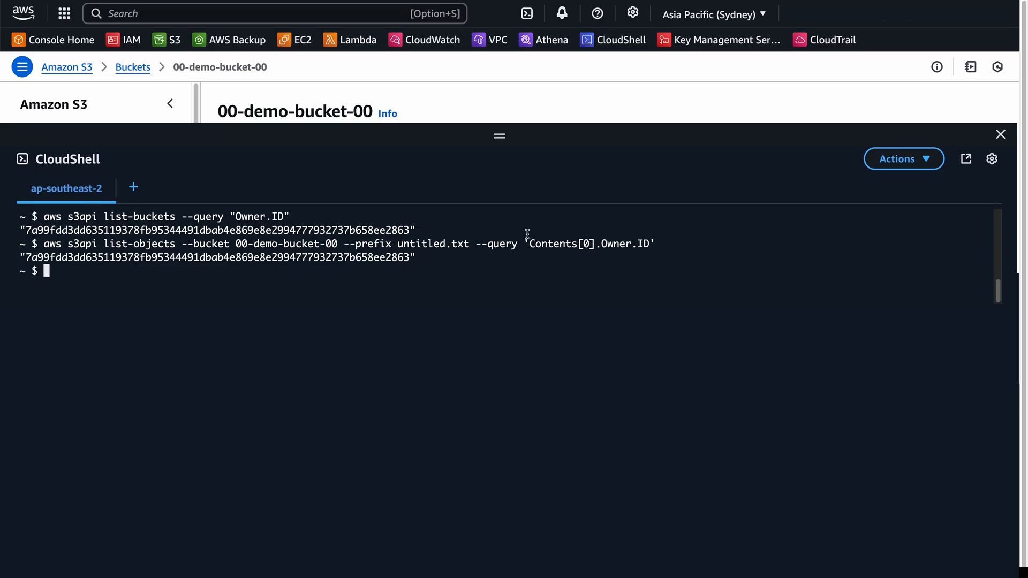
{"action": "left_click", "coordinate": [1001, 135]}
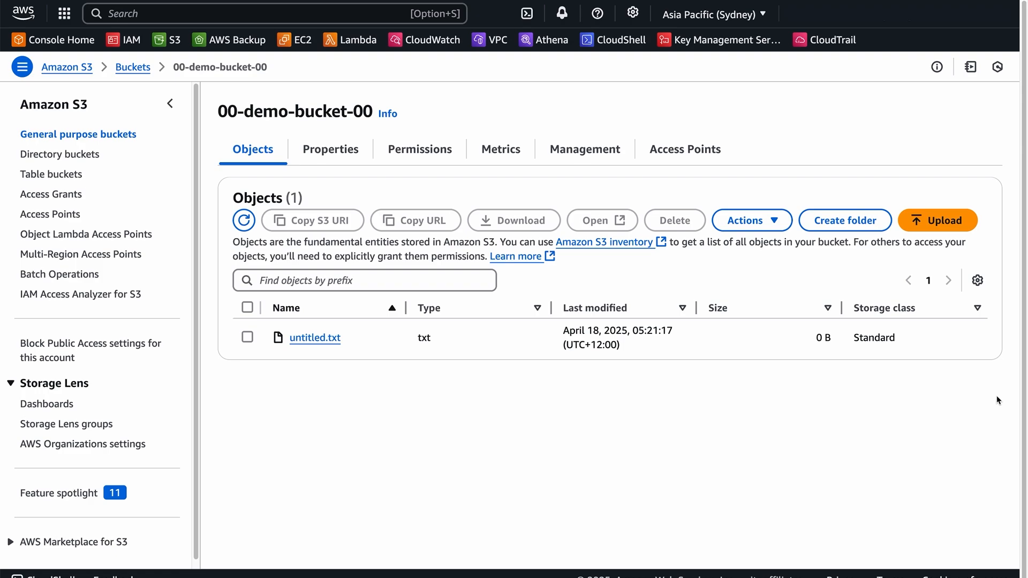
{"action": "left_click", "coordinate": [133, 66]}
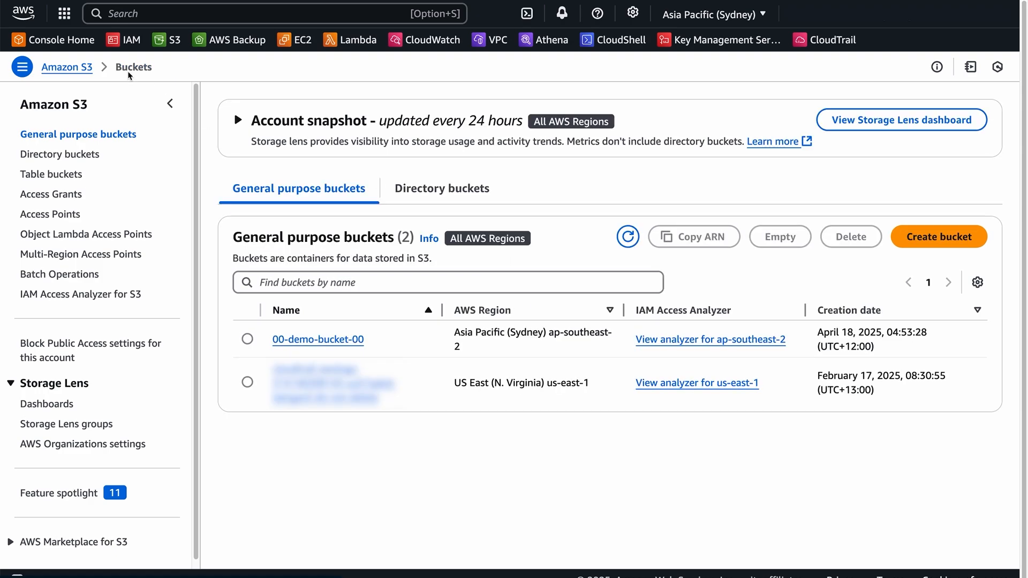
{"action": "mouse_move", "coordinate": [317, 340]}
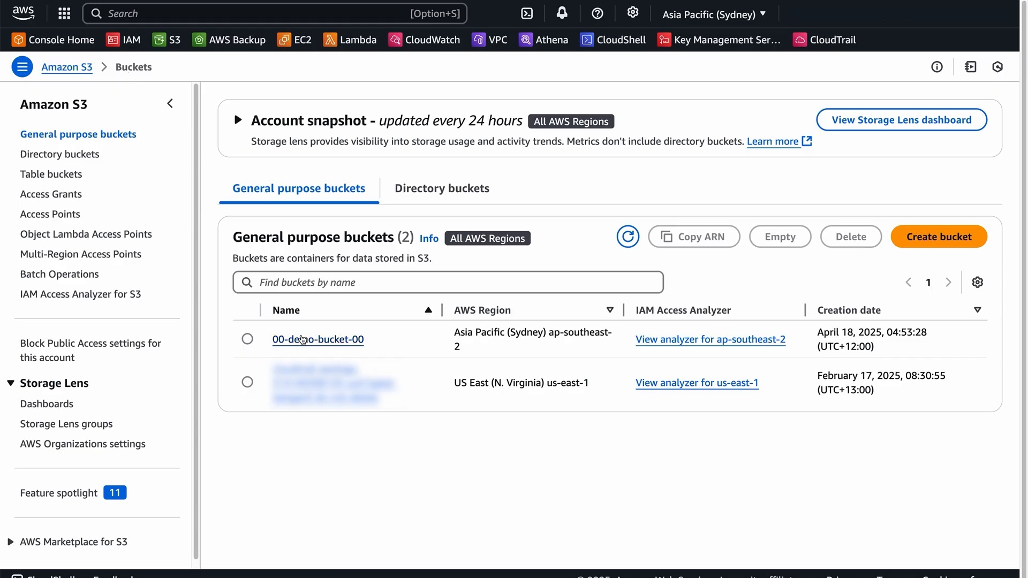
{"action": "left_click", "coordinate": [317, 340]}
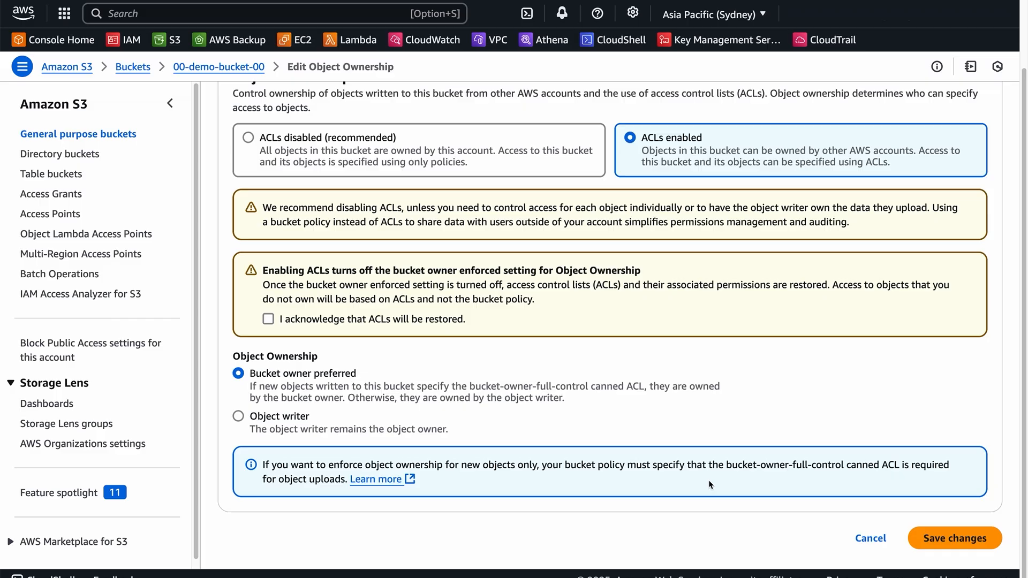
{"action": "left_click", "coordinate": [247, 138]}
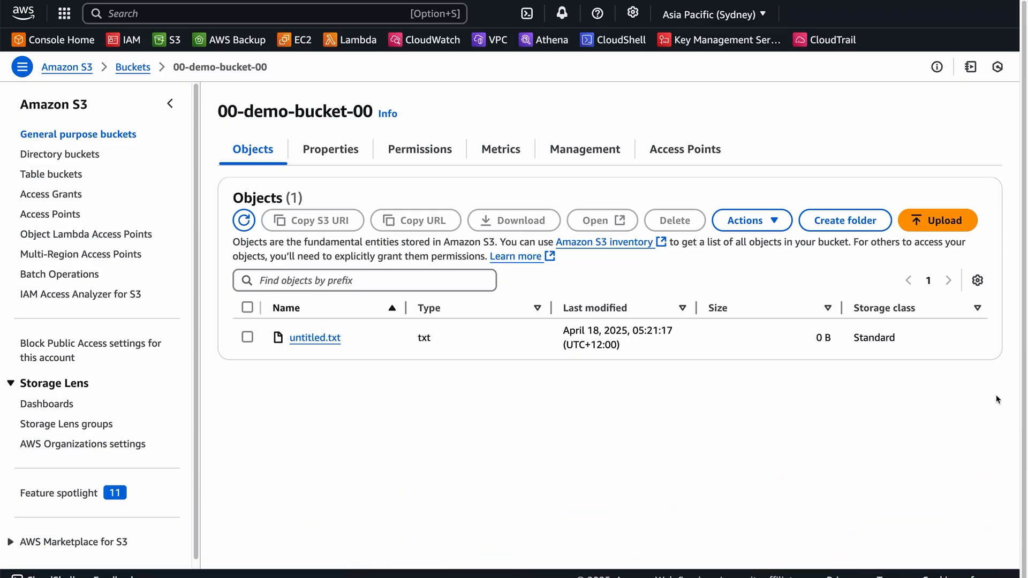
Step: Read 00-demo-bucket-00's bucket policy JSON denying user Alex all S3 actions, then go to Console Home
{"action": "left_click", "coordinate": [133, 66]}
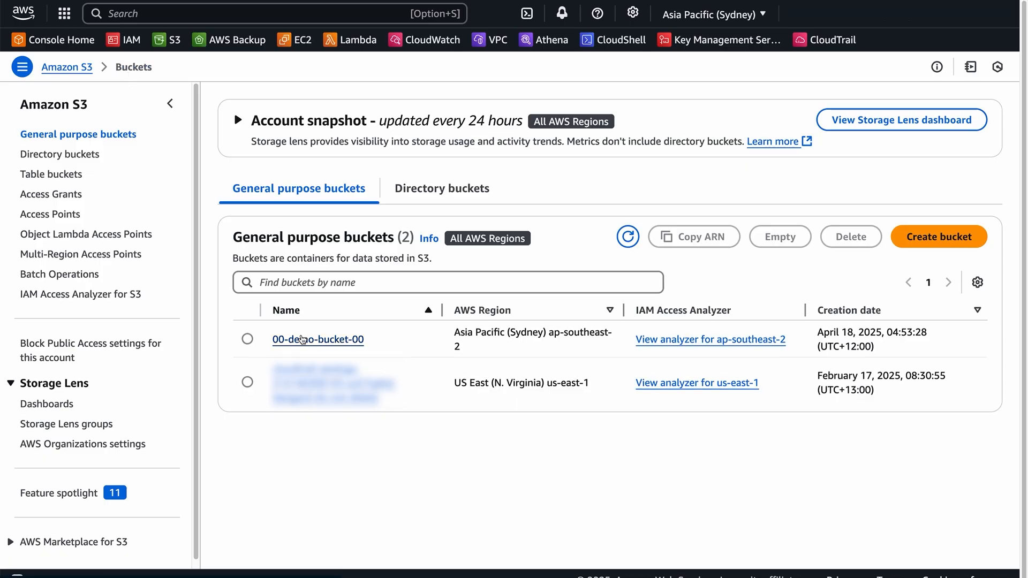
{"action": "left_click", "coordinate": [317, 339]}
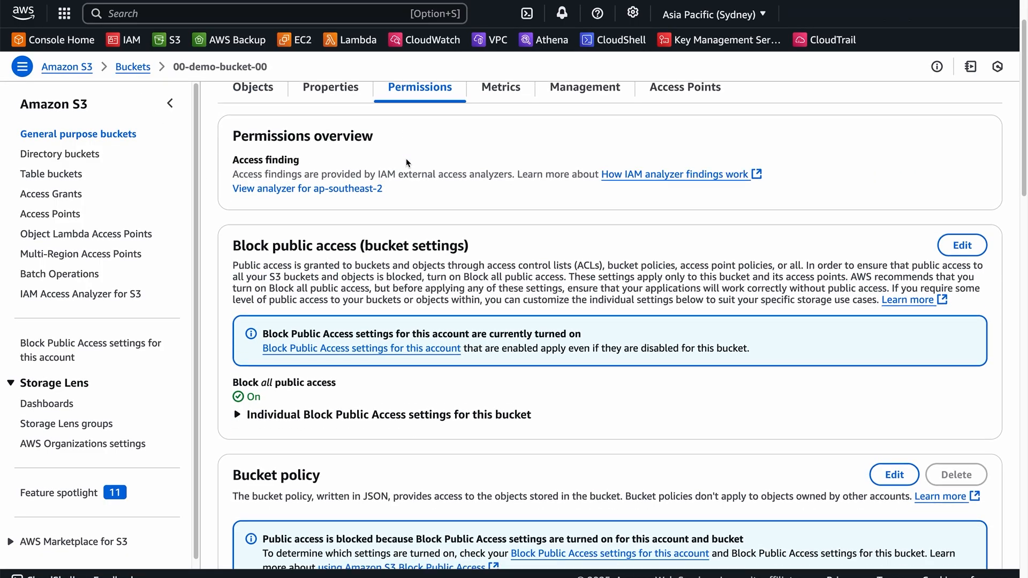
{"action": "scroll", "scroll_direction": "down", "scroll_amount": 3}
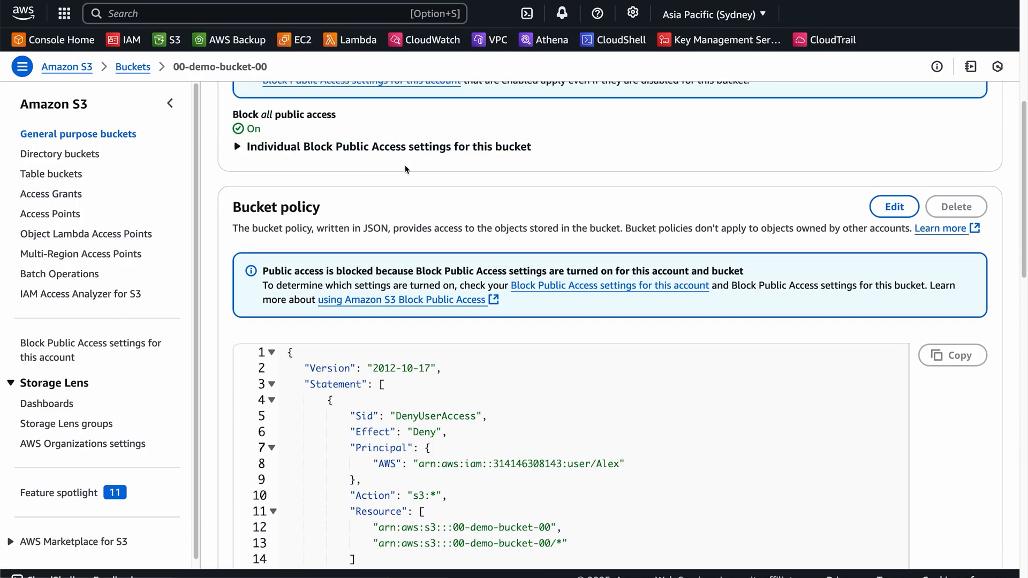
{"action": "scroll", "scroll_direction": "down", "scroll_amount": 3}
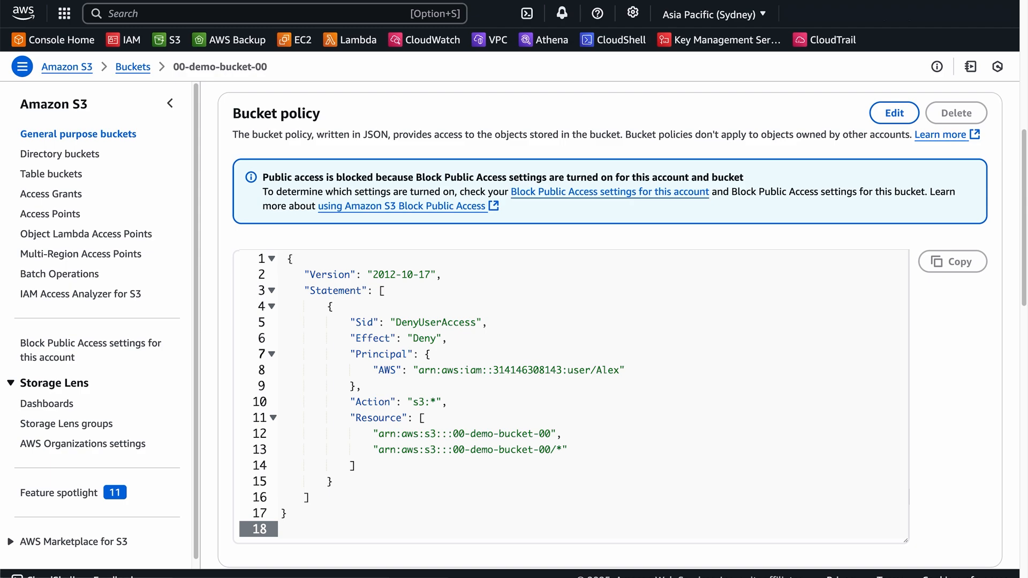
{"action": "left_click", "coordinate": [62, 39]}
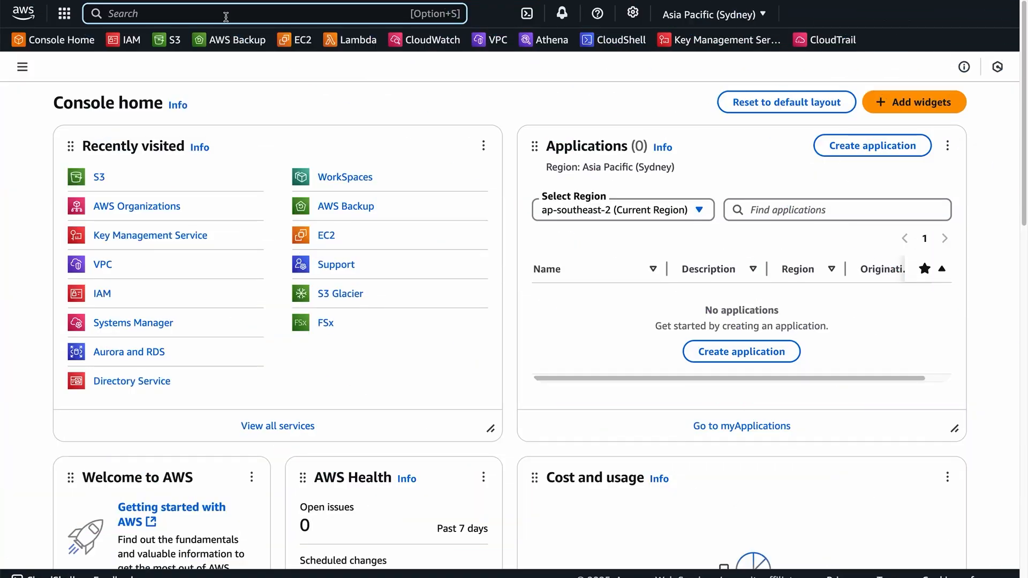
Step: In IAM Users, expand the user's inline Deny_bucket_access policy JSON for 00-demo-bucket-00
{"action": "type", "text": "IAM"}
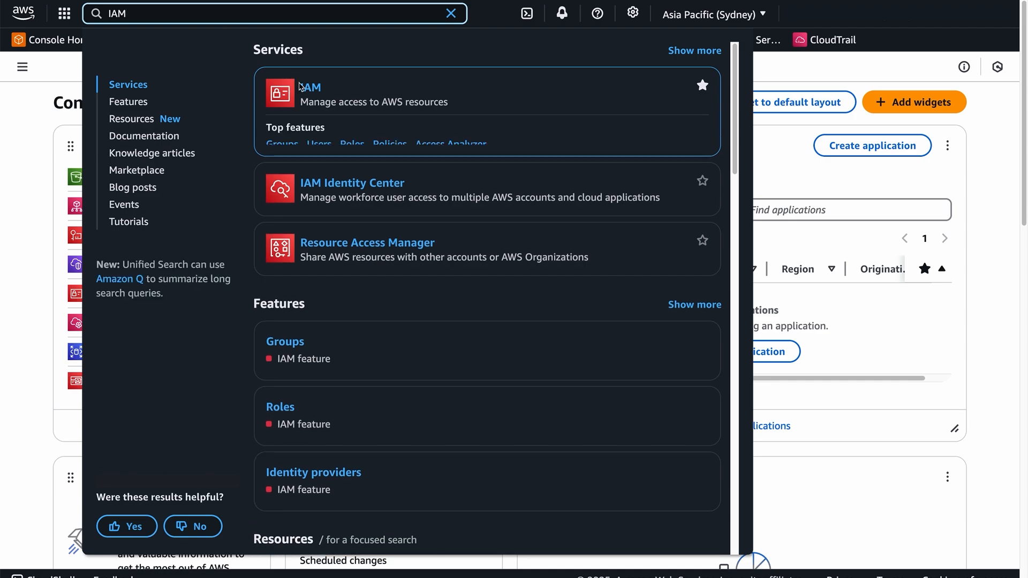
{"action": "left_click", "coordinate": [310, 87]}
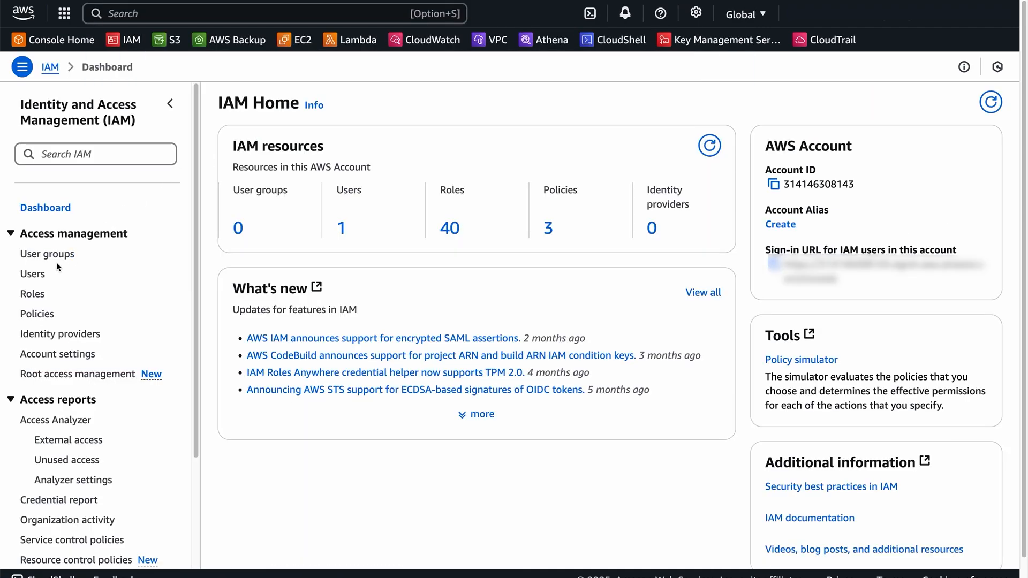
{"action": "left_click", "coordinate": [32, 273]}
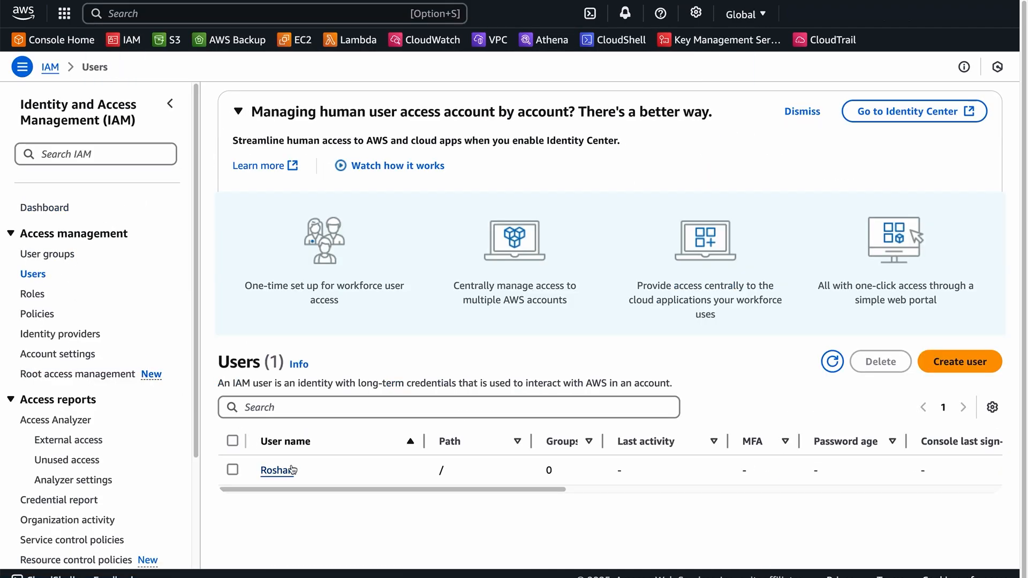
{"action": "left_click", "coordinate": [278, 470]}
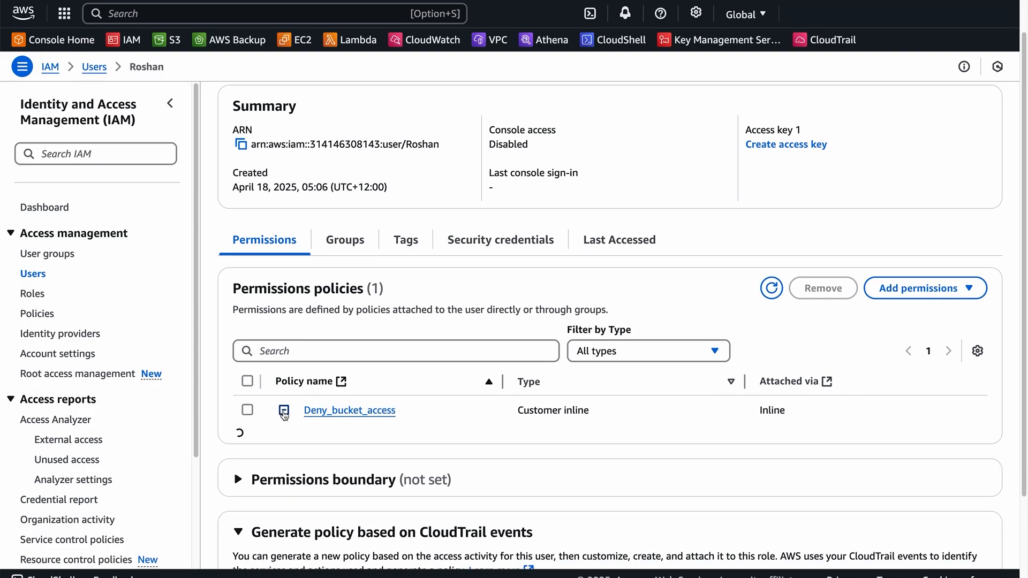
{"action": "left_click", "coordinate": [282, 411]}
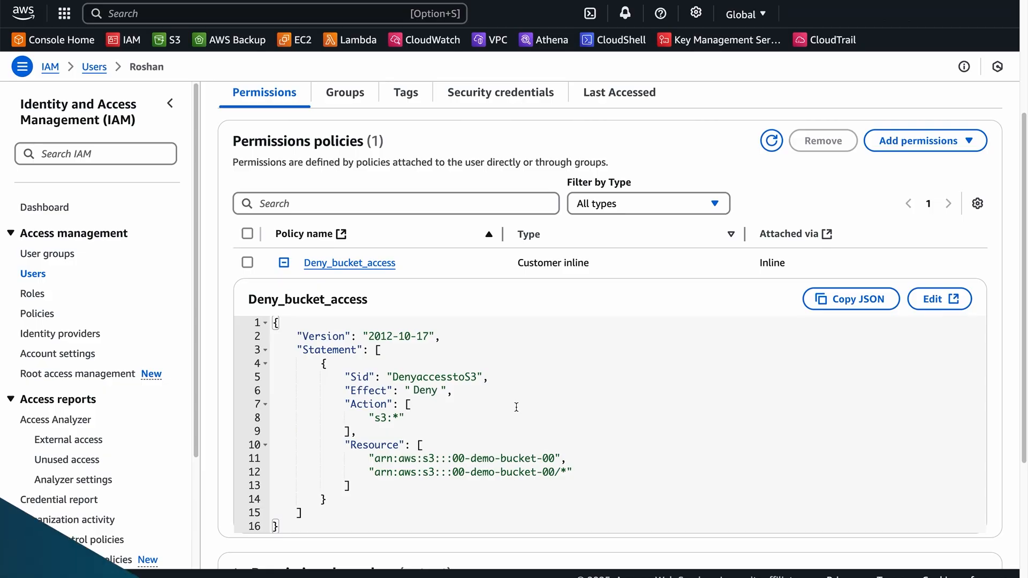
{"action": "type", "text": "vpc"}
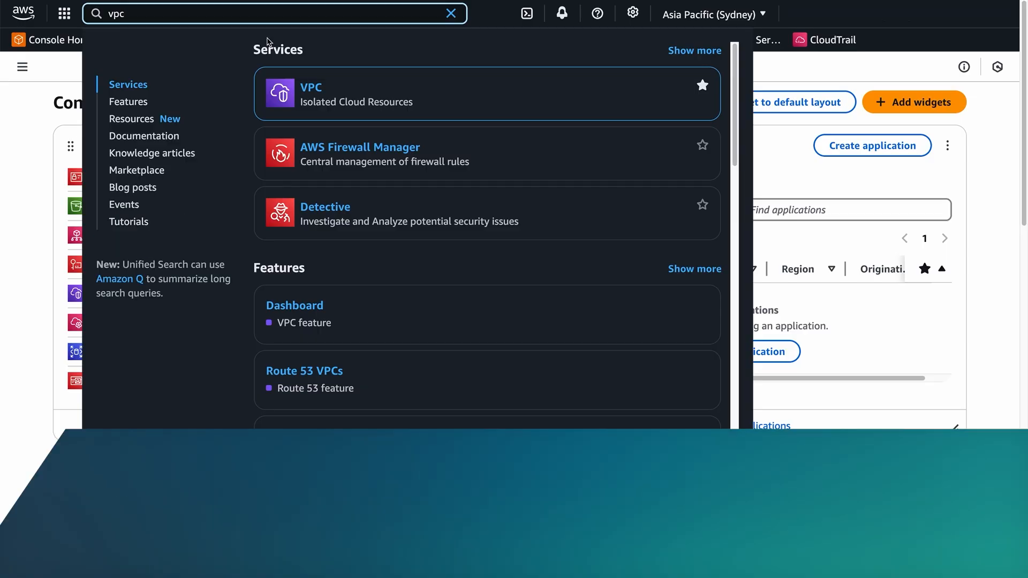
Step: Read the VPC endpoint policy denying GetObject, PutObject and DeleteObject on 00-demo-bucket-00, then go to S3
{"action": "left_click", "coordinate": [311, 87]}
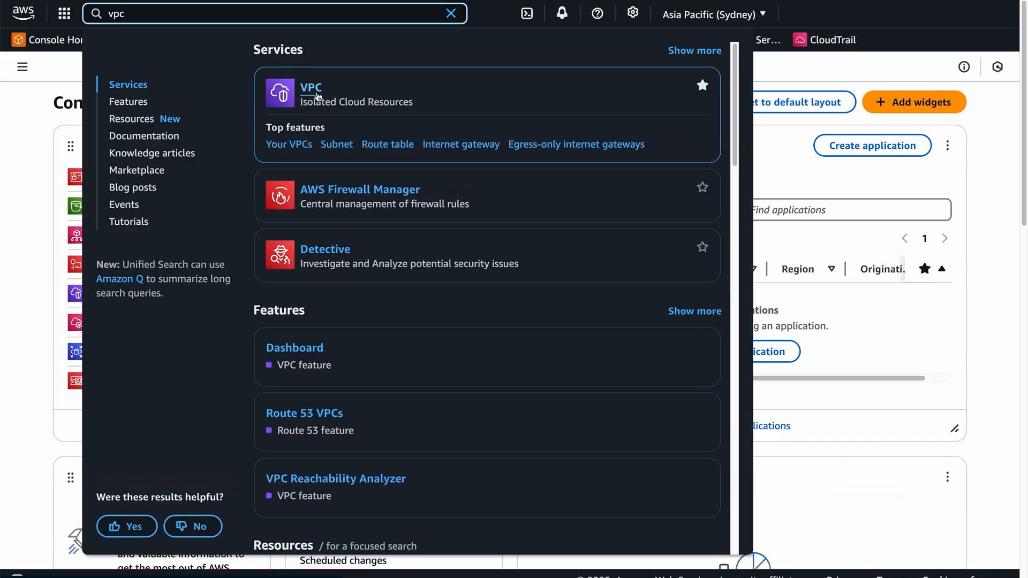
{"action": "left_click", "coordinate": [310, 87]}
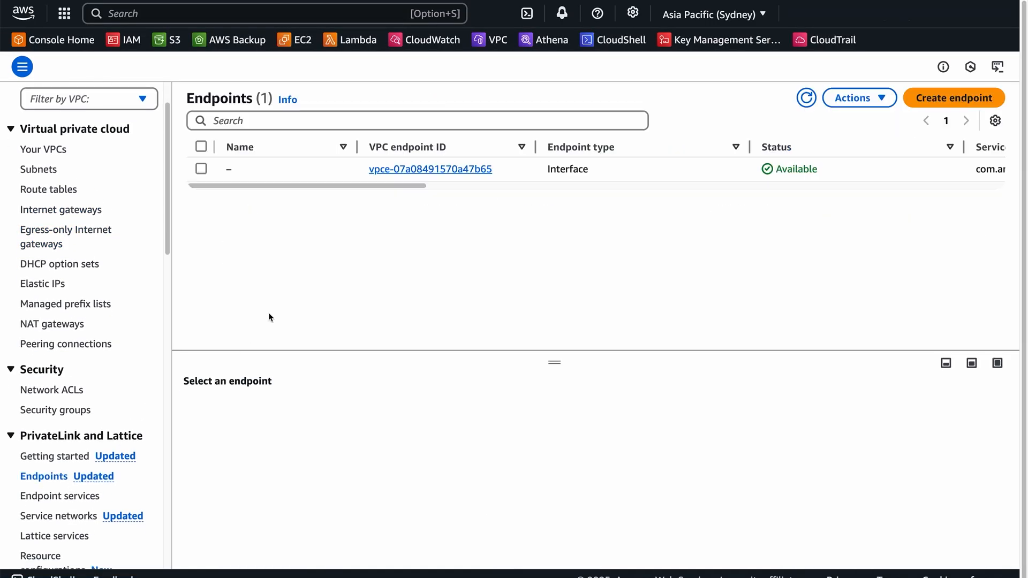
{"action": "mouse_move", "coordinate": [416, 179]}
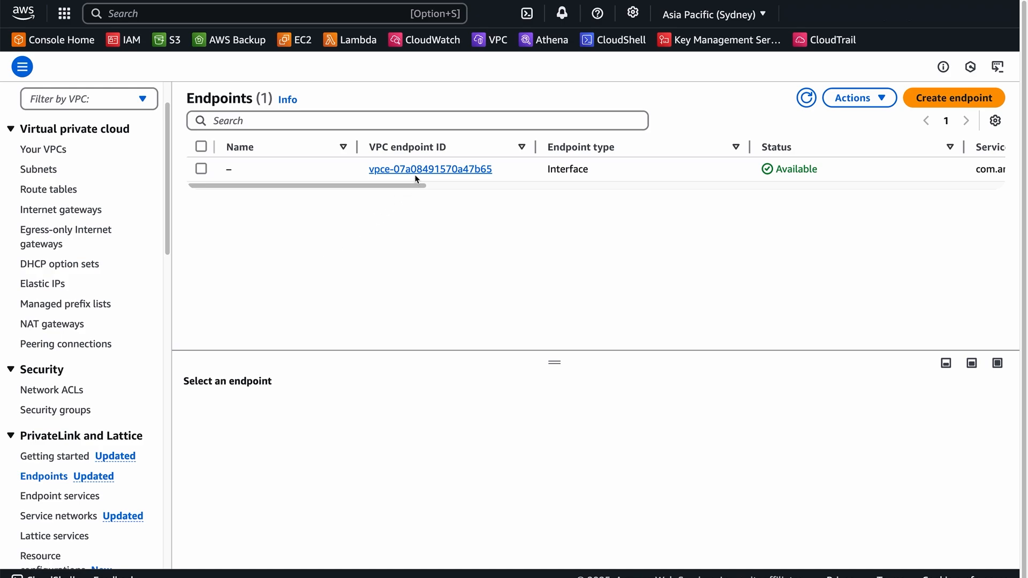
{"action": "left_click", "coordinate": [430, 168]}
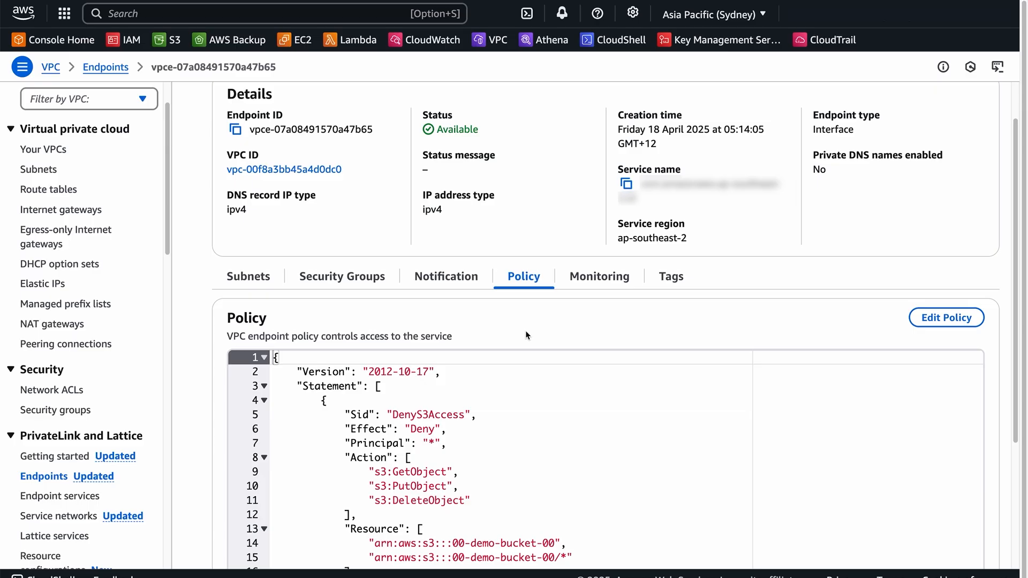
{"action": "scroll", "scroll_direction": "down", "scroll_amount": 3}
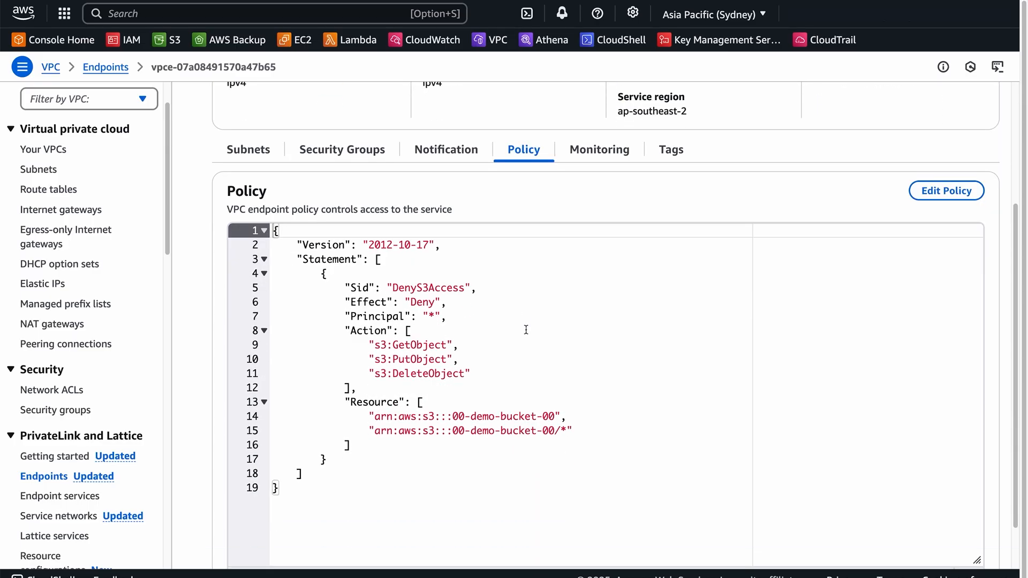
{"action": "left_click", "coordinate": [175, 39]}
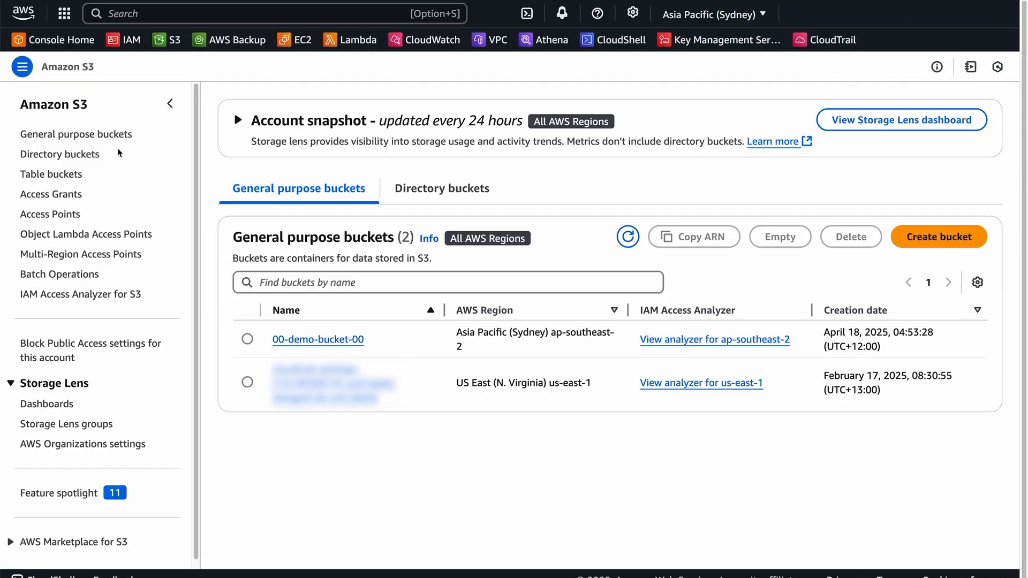
Step: Confirm the S3 Access Points list is empty in Sydney, then return to Console Home
{"action": "left_click", "coordinate": [50, 214]}
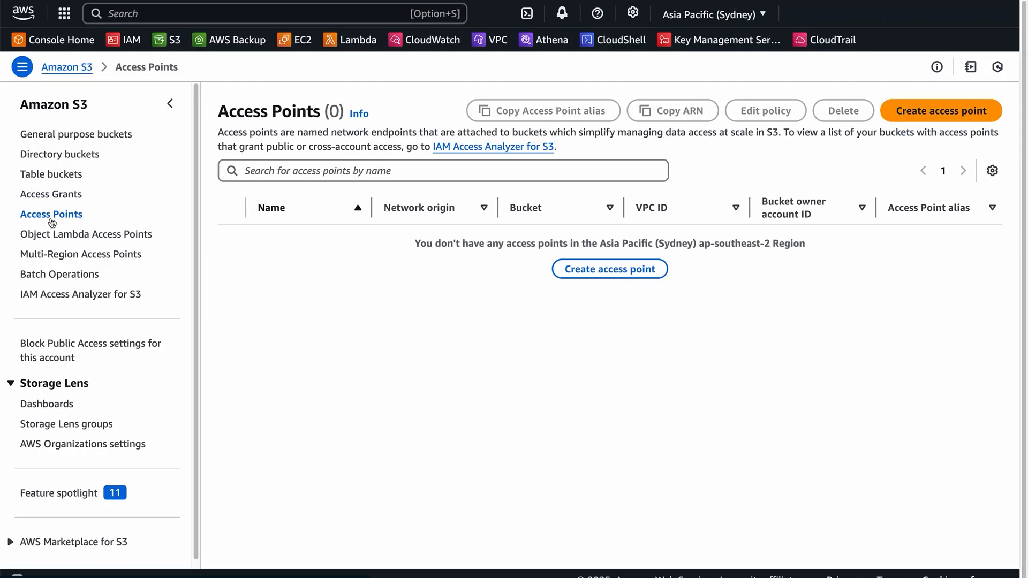
{"action": "left_click", "coordinate": [60, 39]}
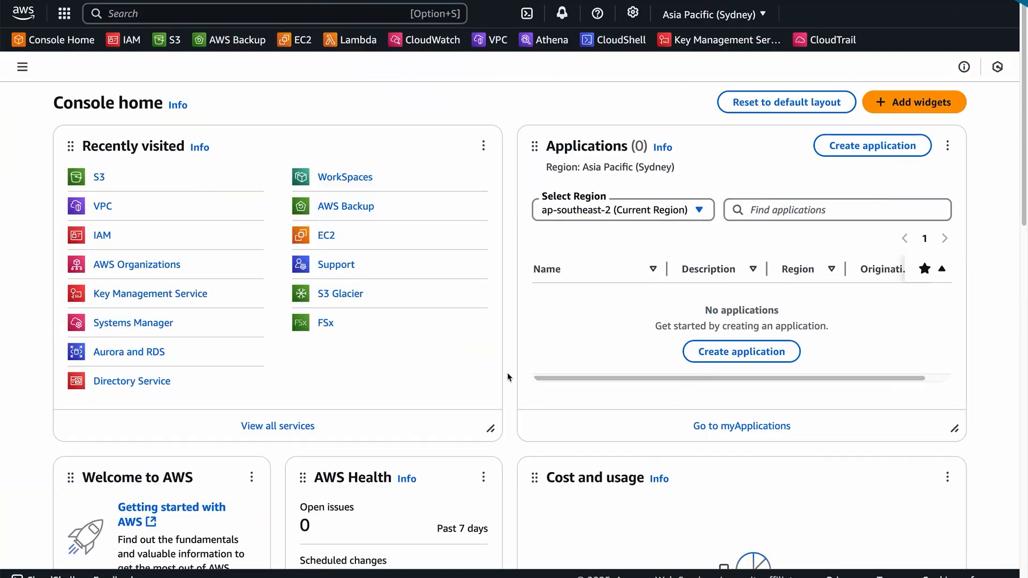
{"action": "mouse_move", "coordinate": [120, 182]}
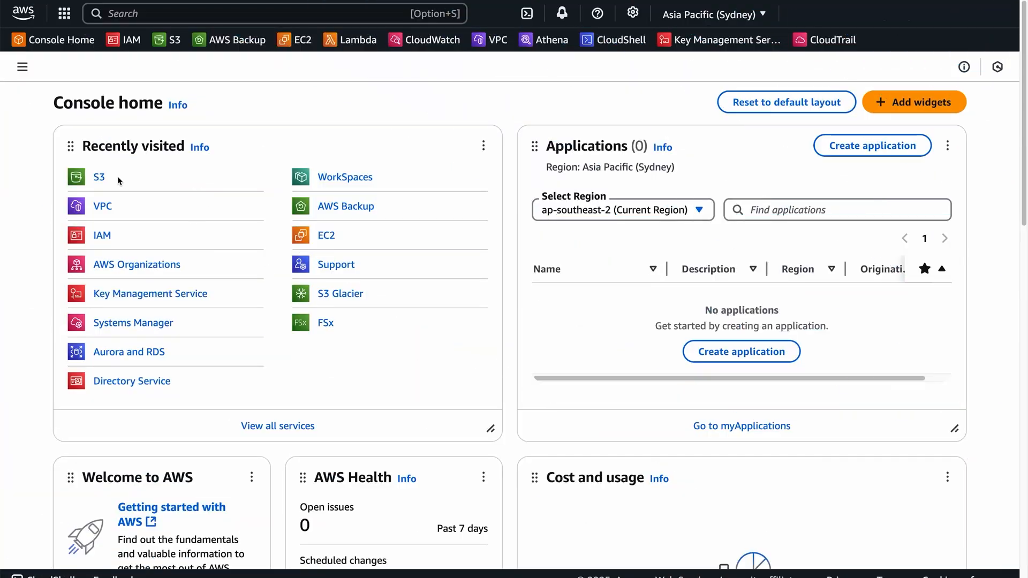
Step: Open untitled.txt's properties in 00-demo-bucket-00 and reach the kms-key customer-managed key
{"action": "left_click", "coordinate": [99, 177]}
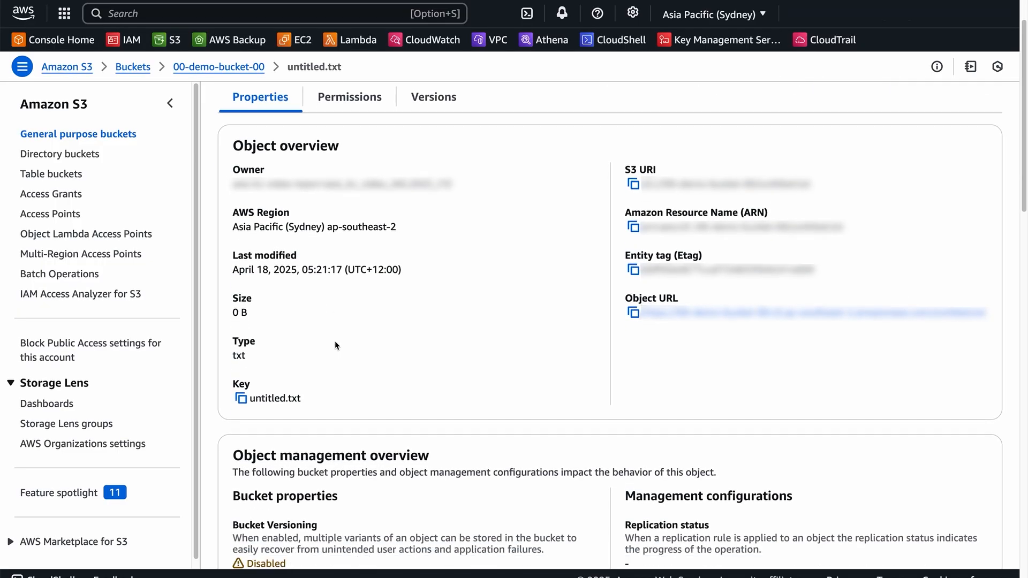
{"action": "scroll", "scroll_direction": "down", "scroll_amount": 3}
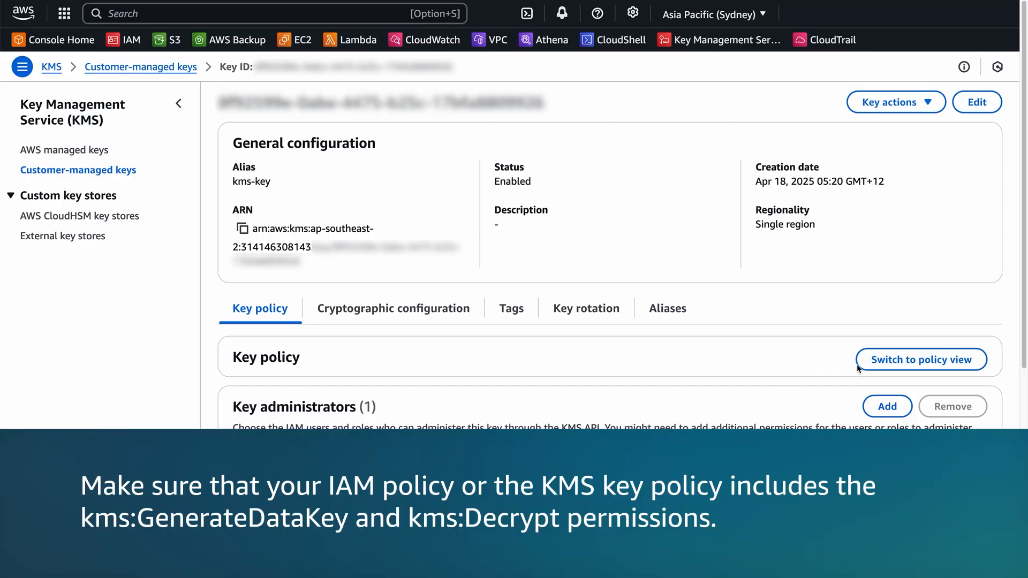
Step: Switch the kms-key policy to JSON view, read its statements, then return to Console Home
{"action": "left_click", "coordinate": [921, 360]}
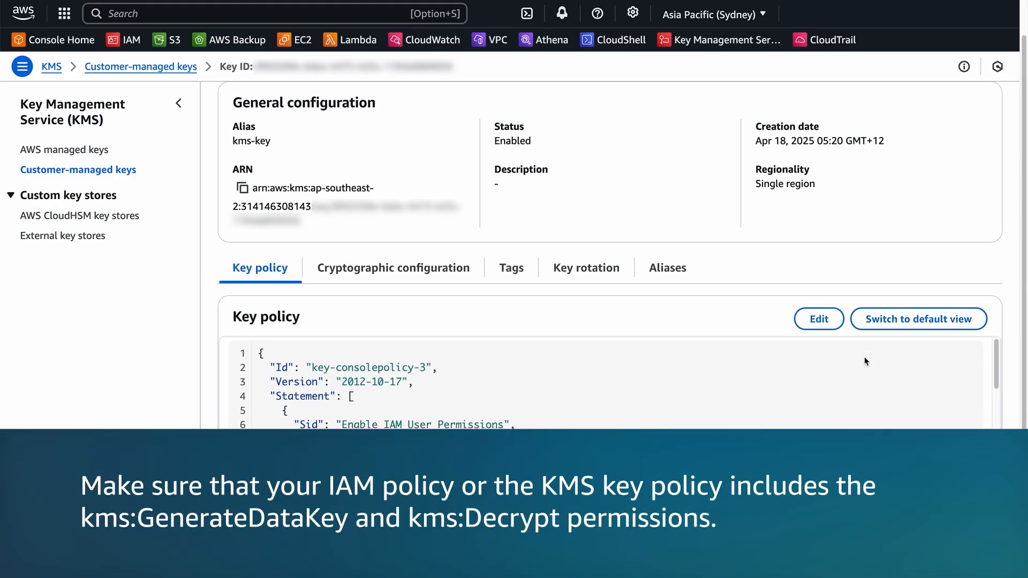
{"action": "scroll", "scroll_direction": "down", "scroll_amount": 3}
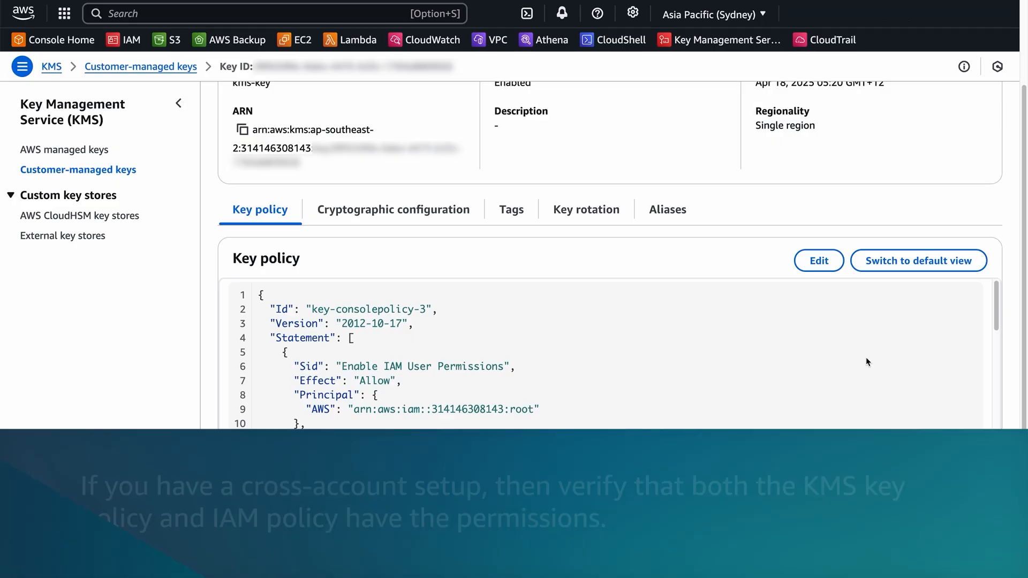
{"action": "left_click", "coordinate": [60, 40]}
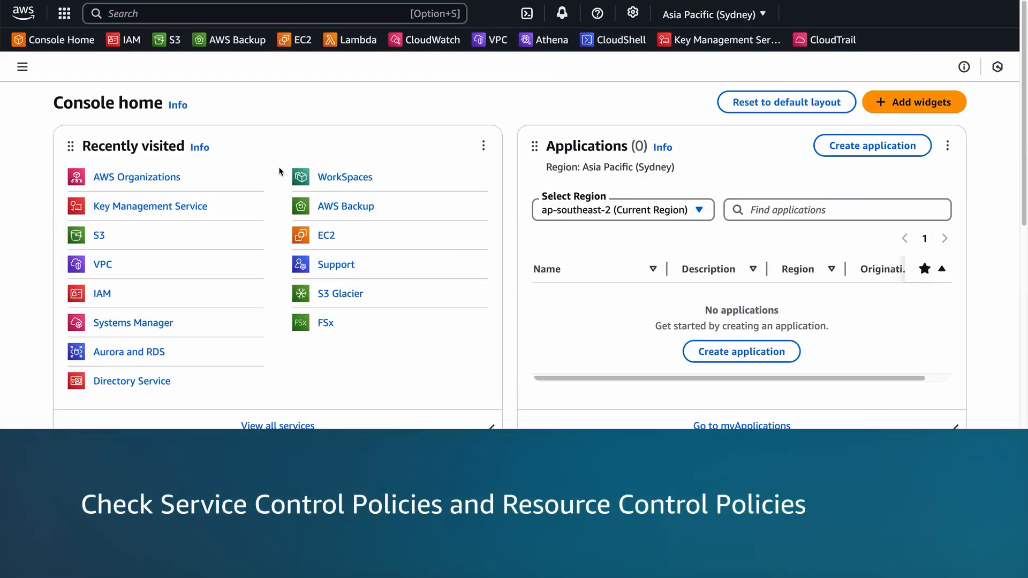
Step: Search 'organization activity' and open AWS Organizations showing accounts under Root
{"action": "scroll", "scroll_direction": "down", "scroll_amount": 3}
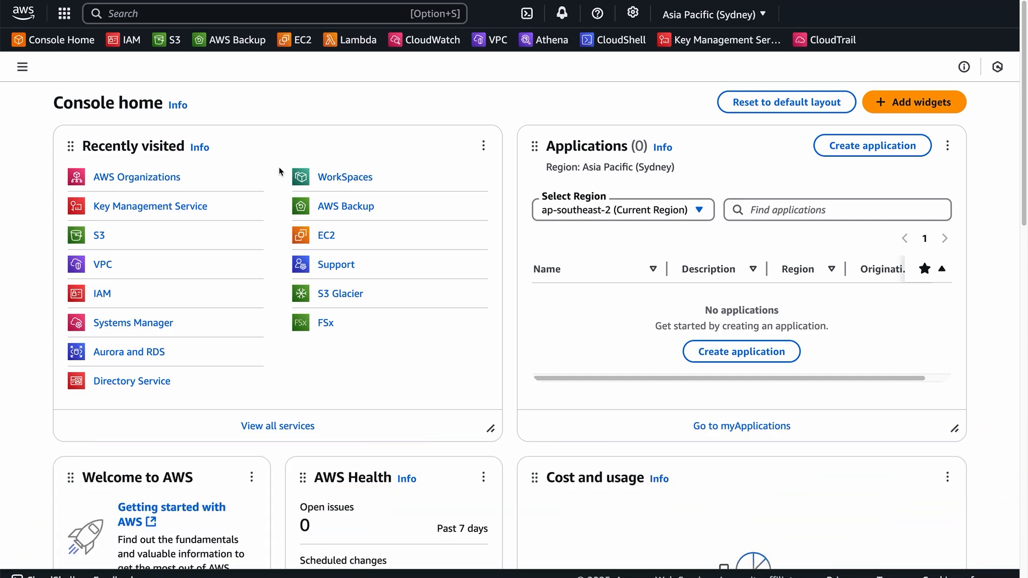
{"action": "mouse_move", "coordinate": [480, 270]}
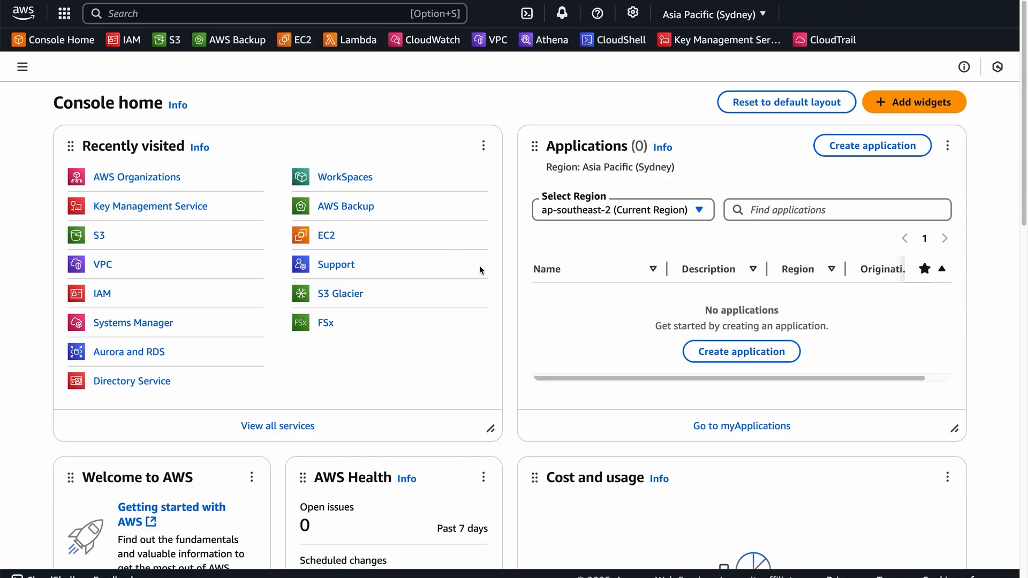
{"action": "mouse_move", "coordinate": [238, 40]}
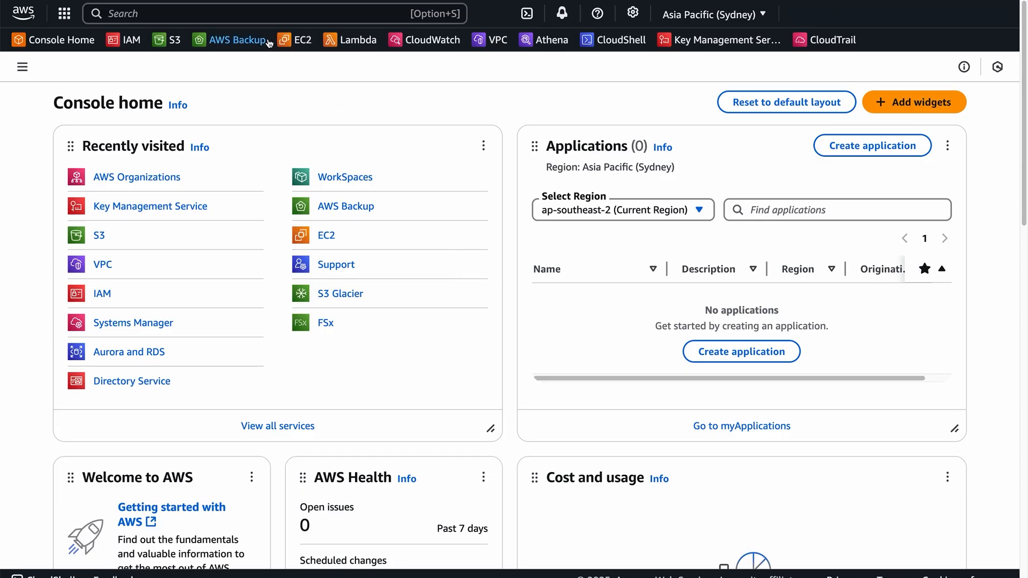
{"action": "type", "text": "o"}
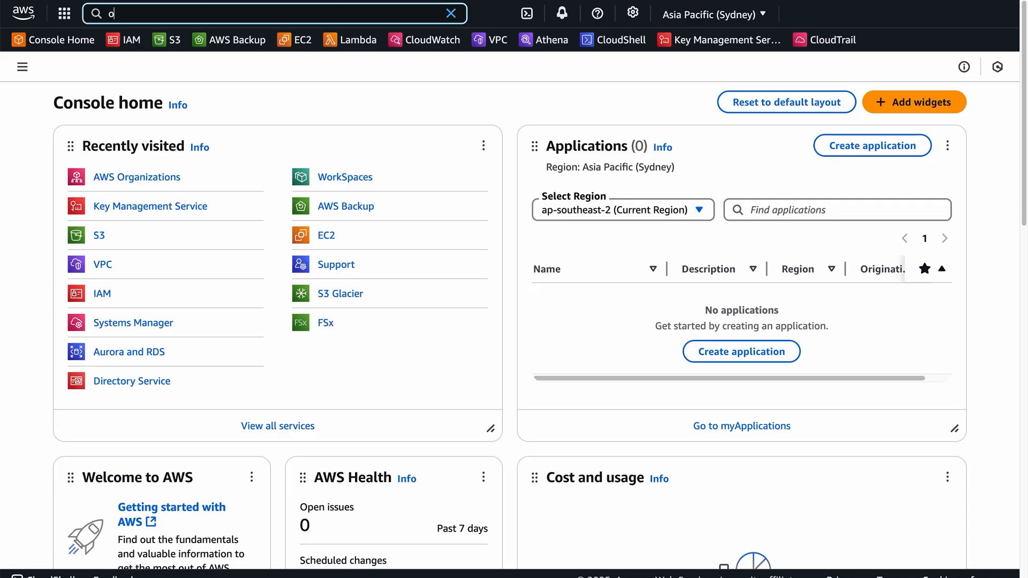
{"action": "type", "text": "organization activity"}
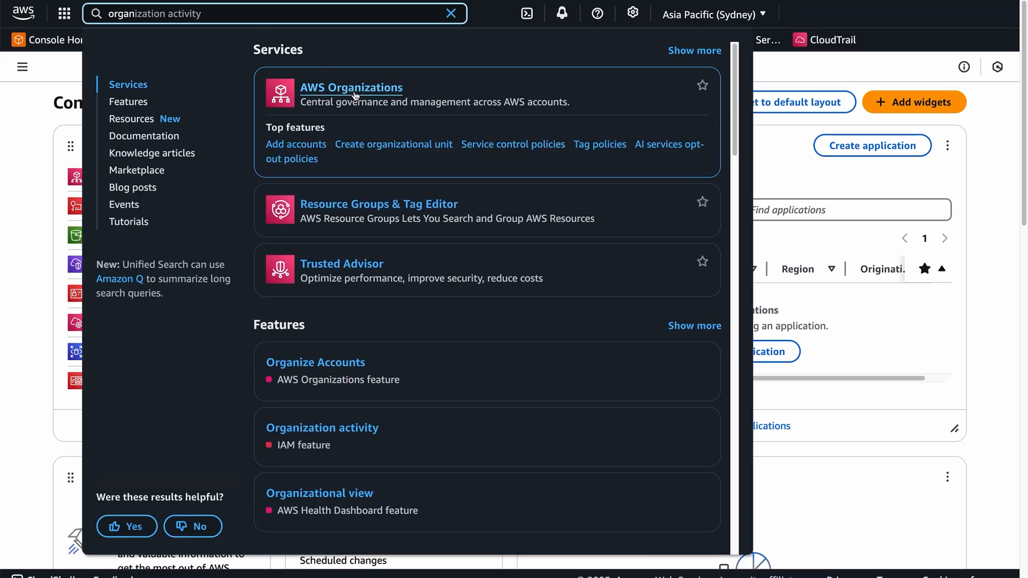
{"action": "left_click", "coordinate": [351, 87]}
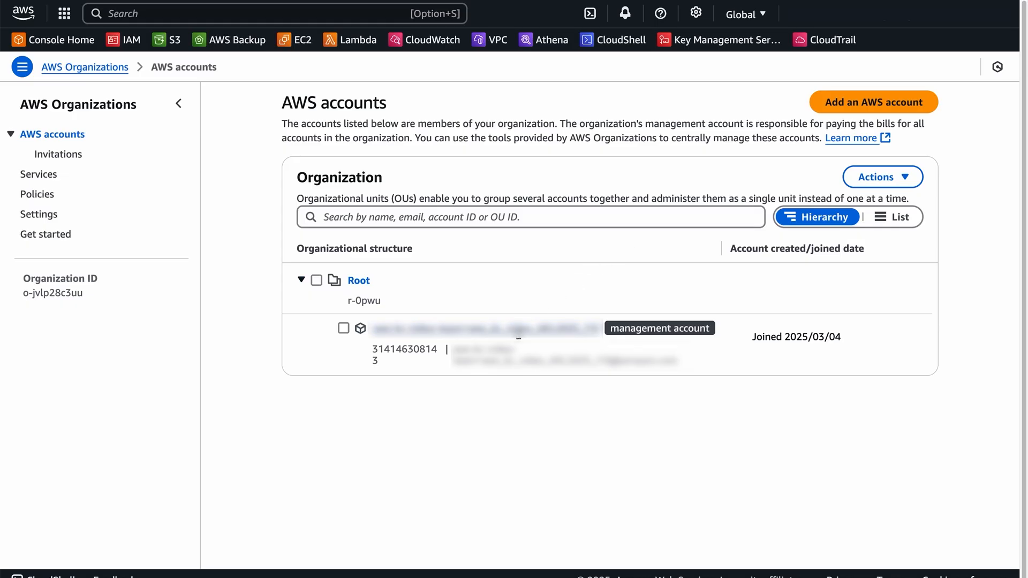
Step: View the management account's applied policies: FullAWSAccess SCP and RCPFullAWSAccess RCP, attached directly and via Root
{"action": "left_click", "coordinate": [505, 328]}
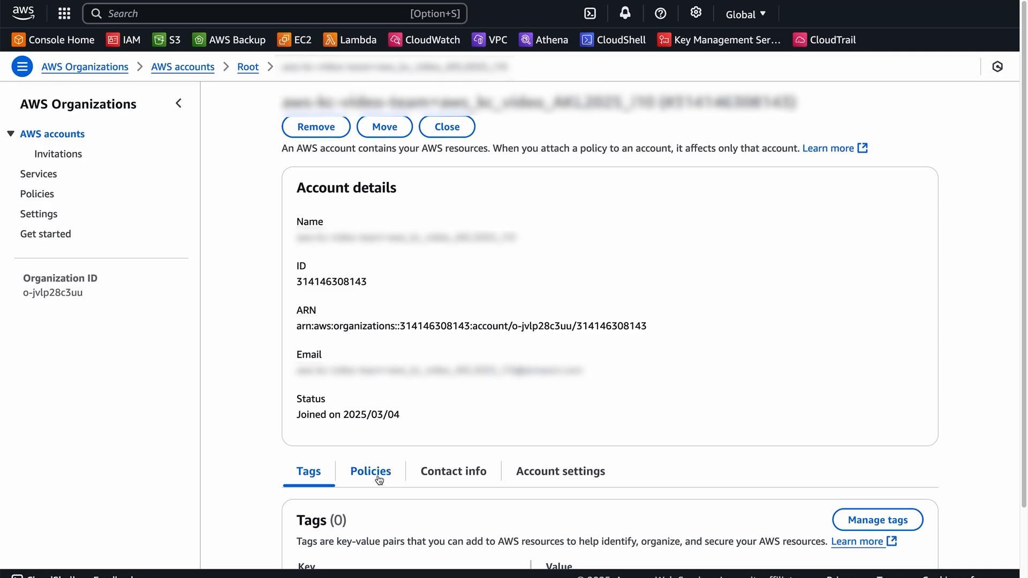
{"action": "left_click", "coordinate": [369, 471]}
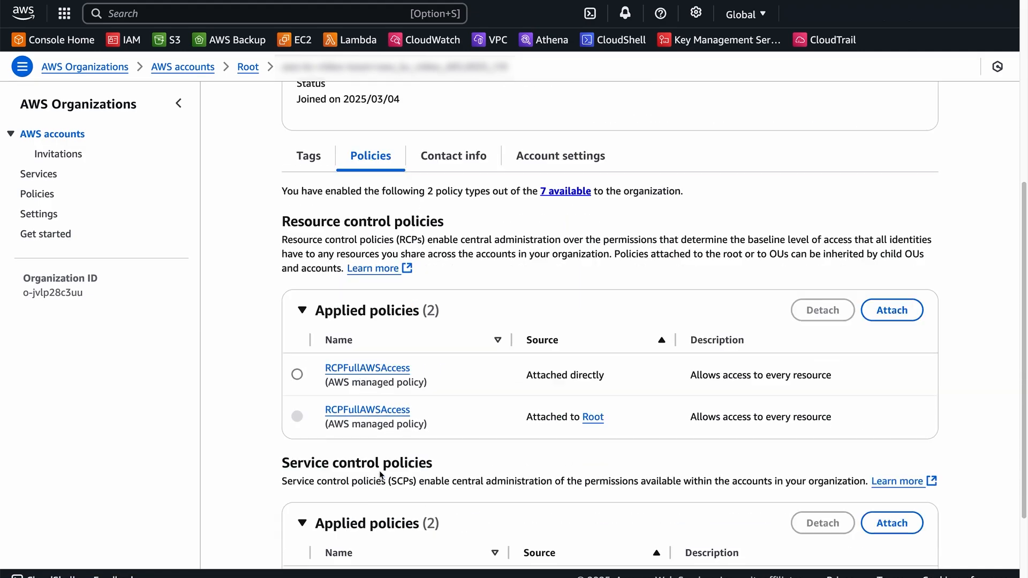
{"action": "scroll", "scroll_direction": "down", "scroll_amount": 3}
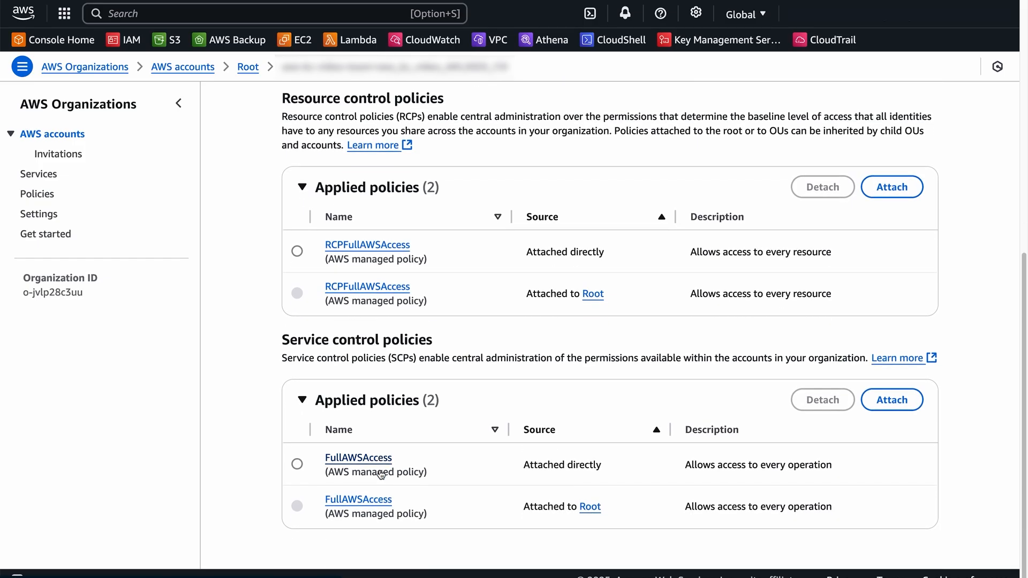
{"action": "mouse_move", "coordinate": [532, 554]}
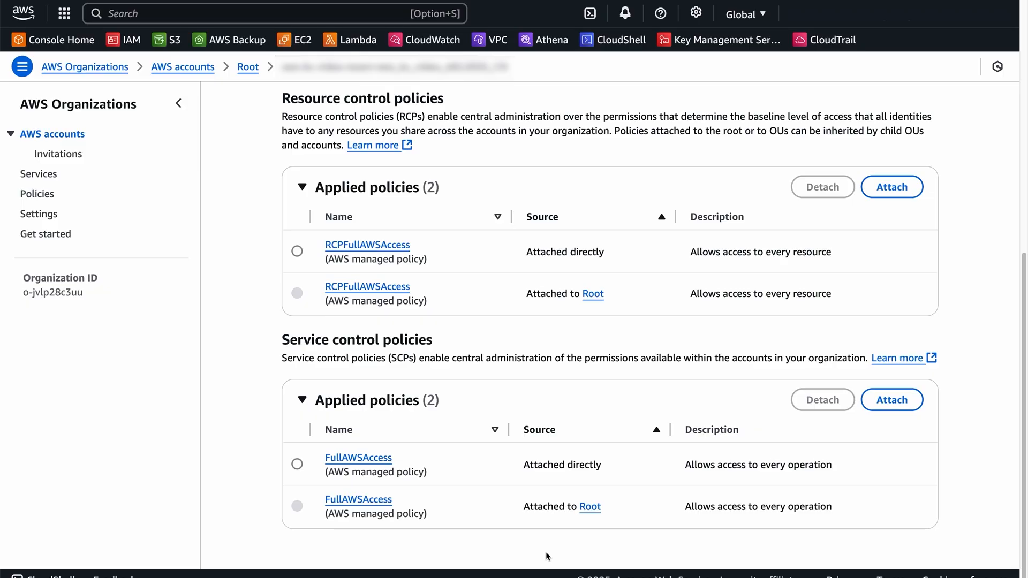
{"action": "mouse_move", "coordinate": [374, 256]}
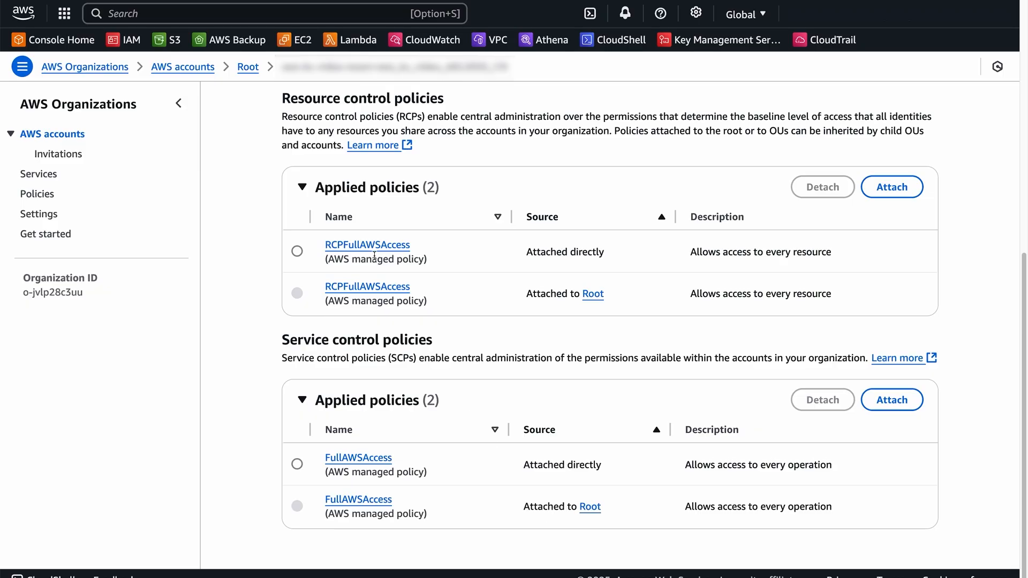